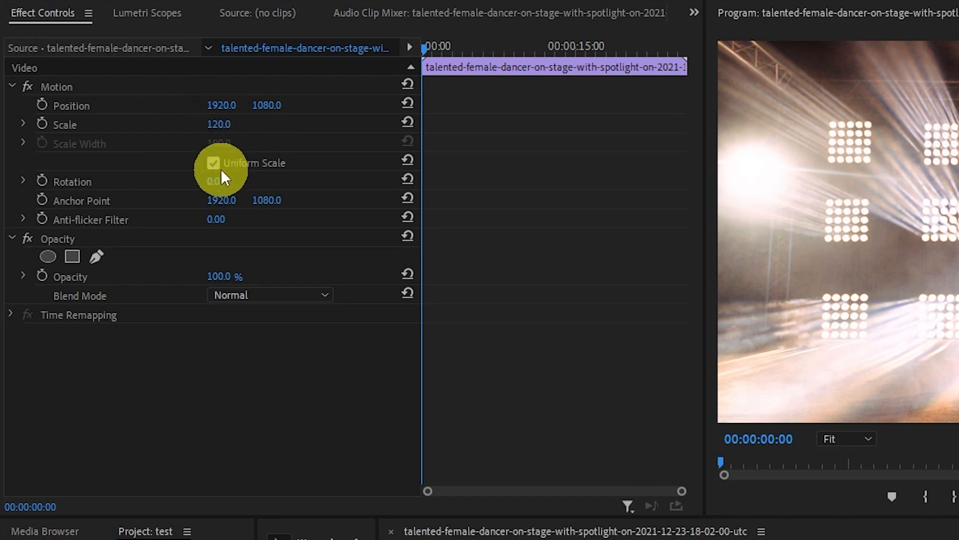
Scrub the Motion Scale of the dancer clip up to 120%.
left_click_drag(217, 180, 251, 181)
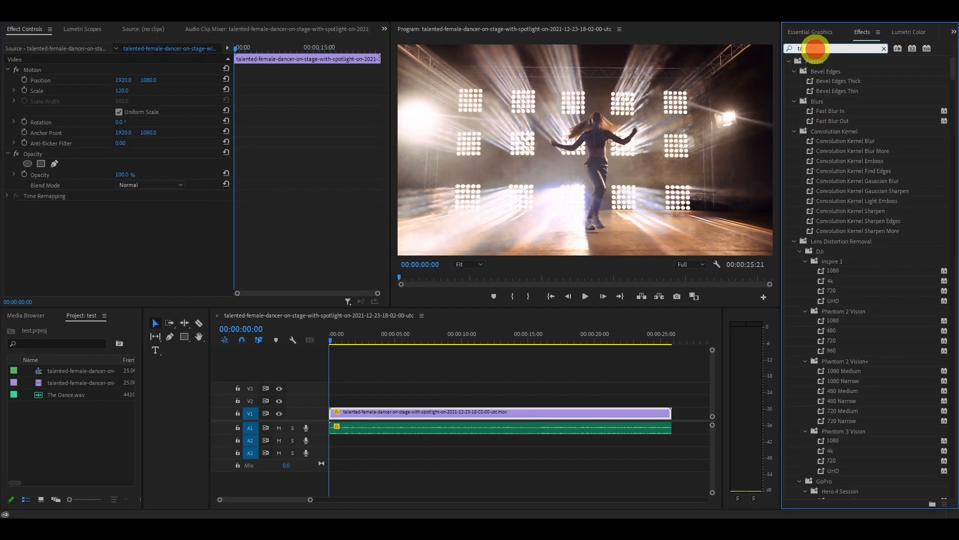
Find Transform via 'trans' in Effects and drop it onto the dancer clip.
type("rans")
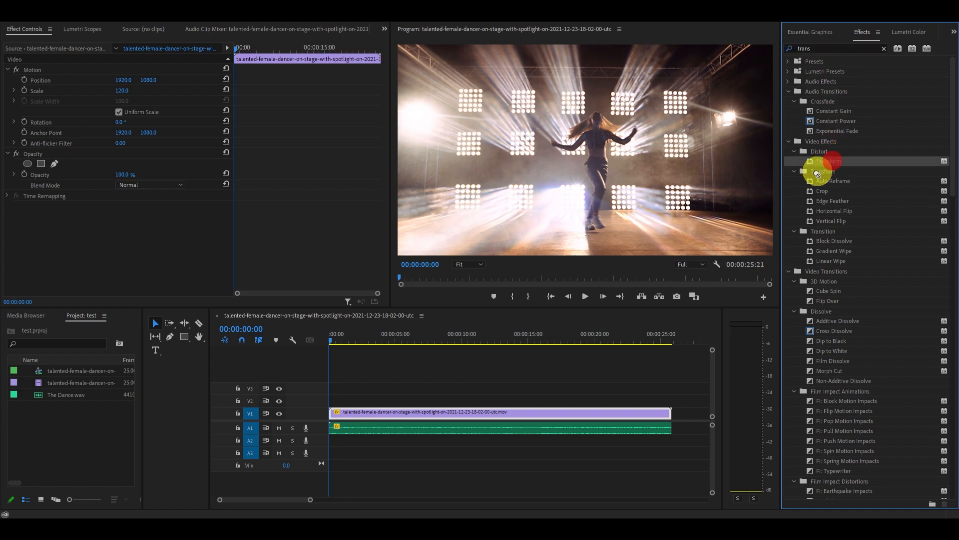
left_click_drag(820, 160, 518, 373)
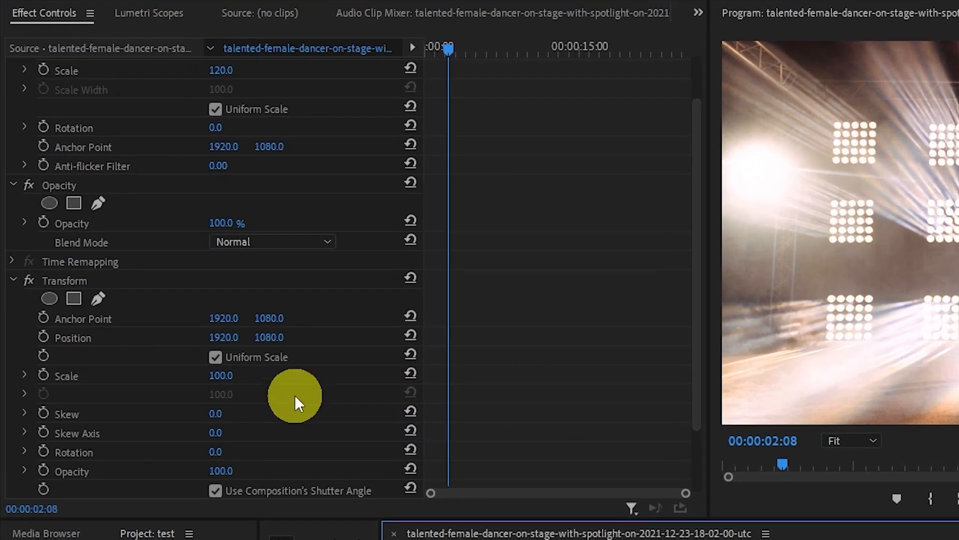
Start Transform Scale/Rotation keyframes at 02:08 and advance the playhead to 02:18.
left_click(43, 375)
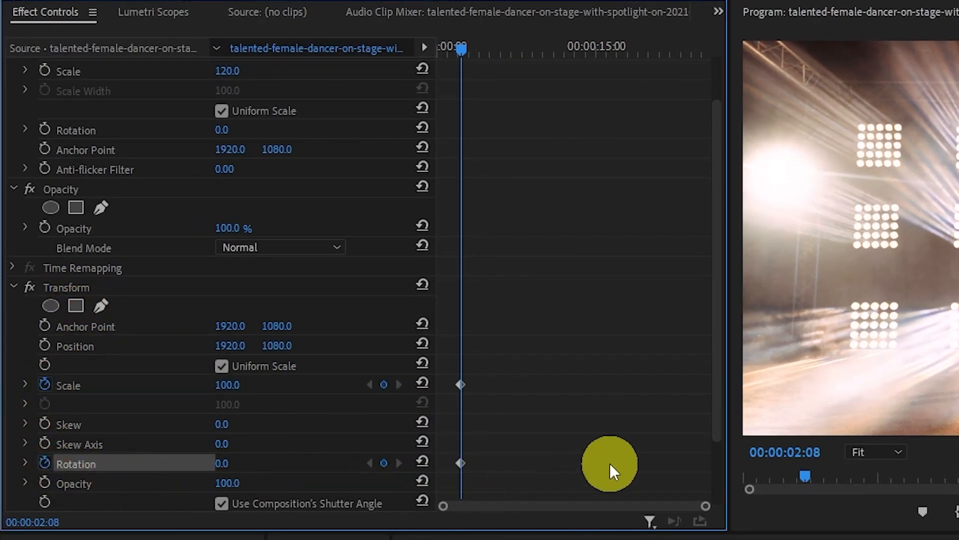
key("shift+Right")
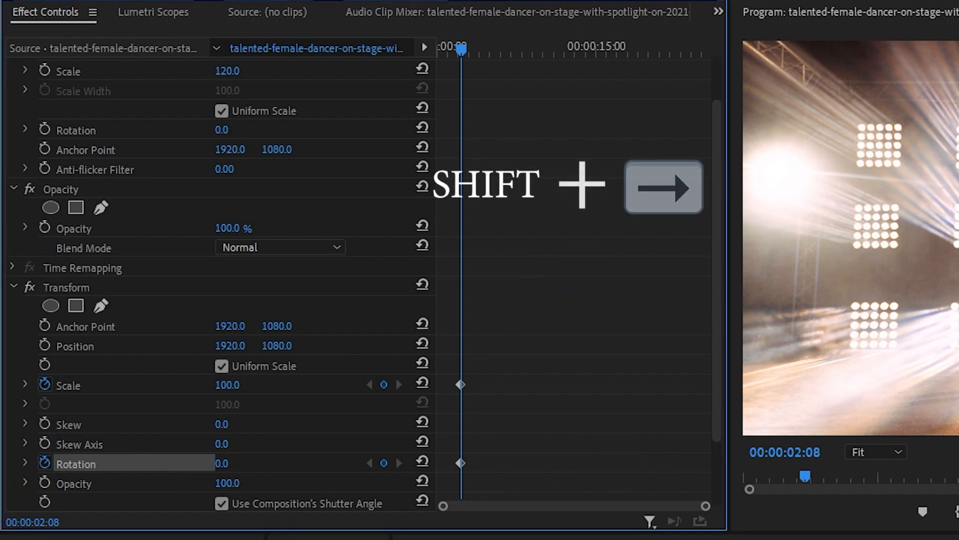
key("shift+Right")
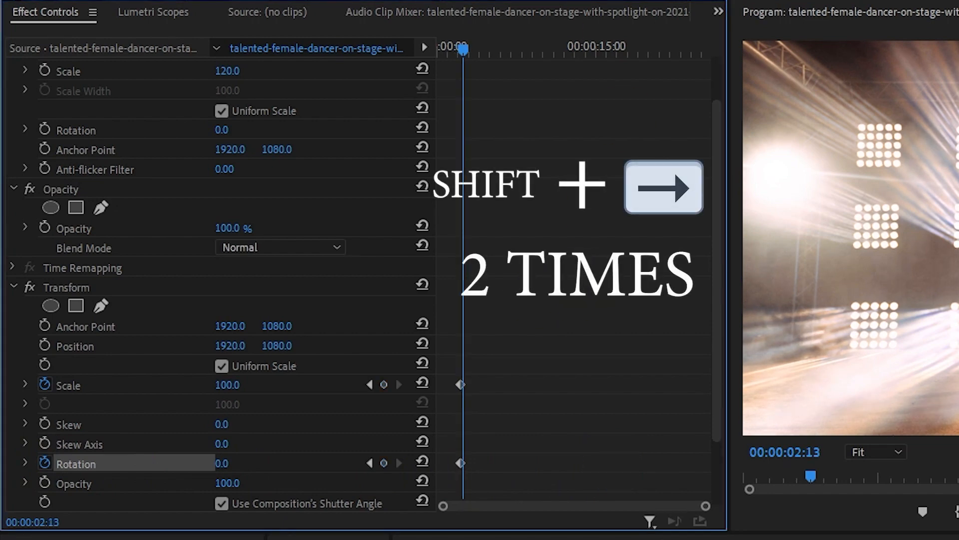
key("shift+right")
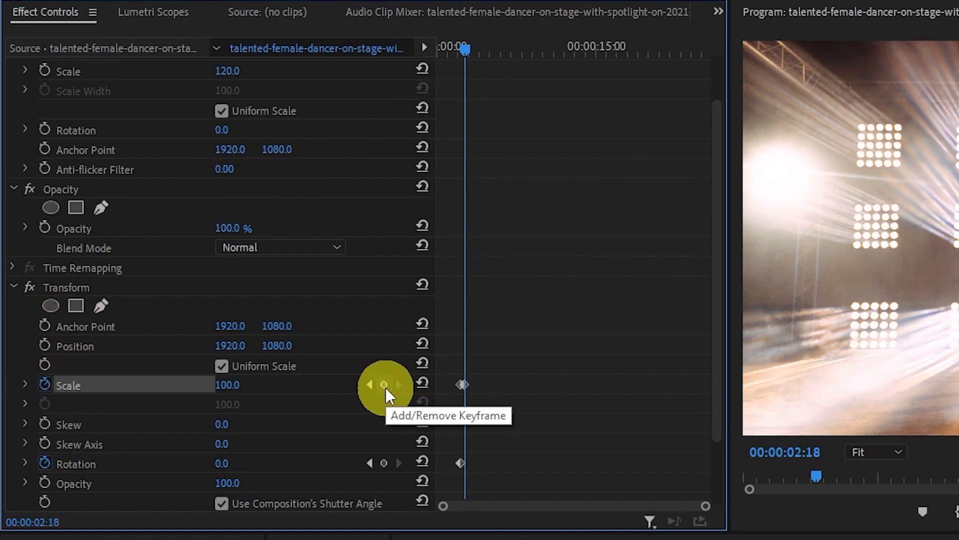
Add a second Transform Scale keyframe at 02:18 and zoom into the keyframe timeline.
left_click(384, 384)
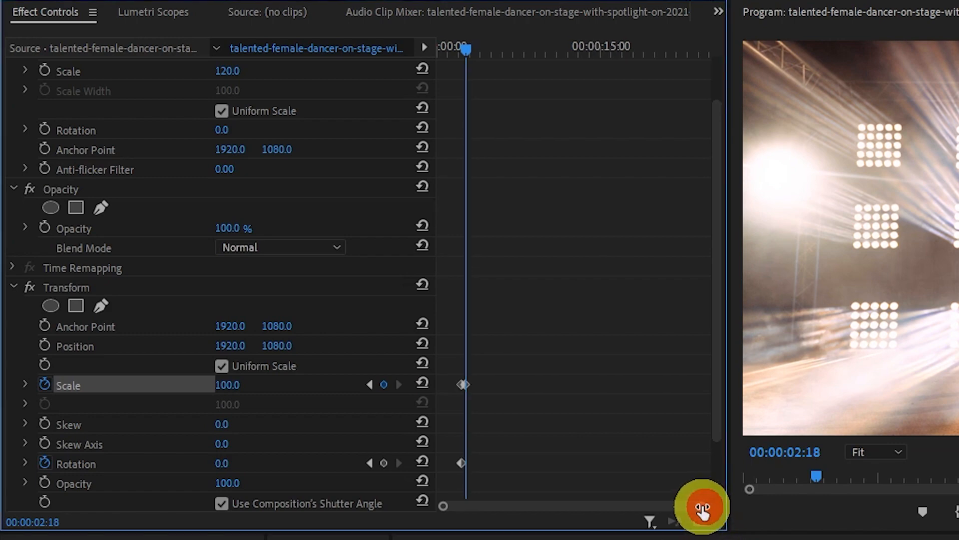
left_click_drag(701, 508, 595, 507)
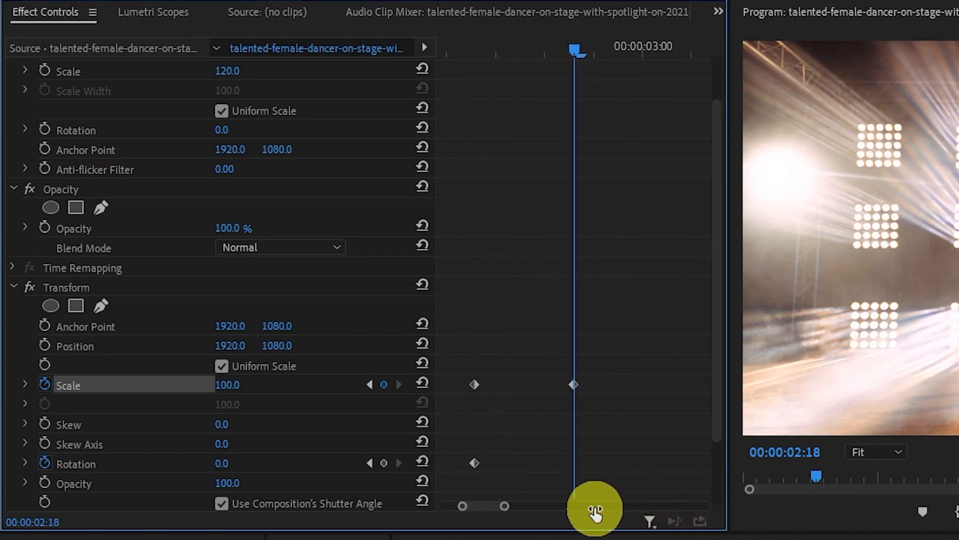
mouse_move(658, 447)
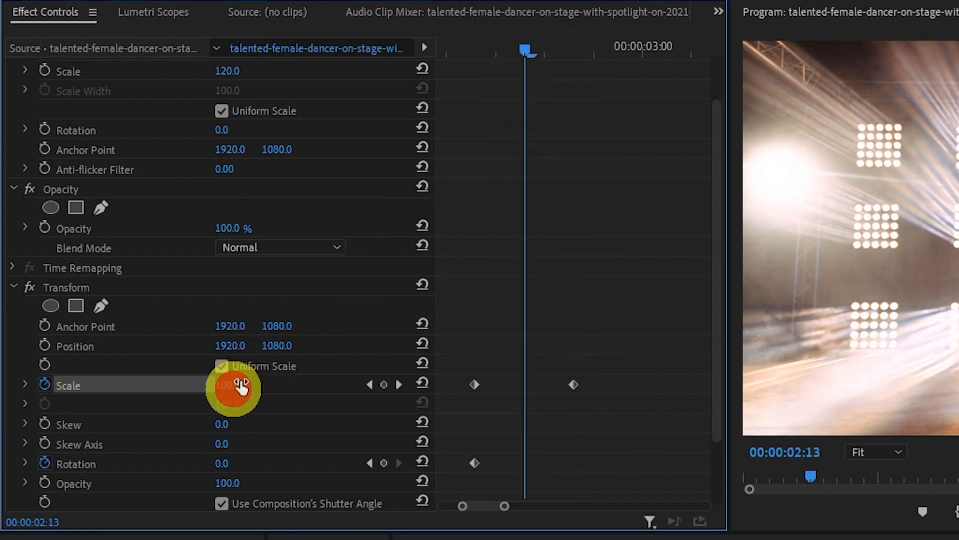
Raise the Transform Scale to about 104 at a middle keyframe between the two.
left_click_drag(232, 384, 245, 384)
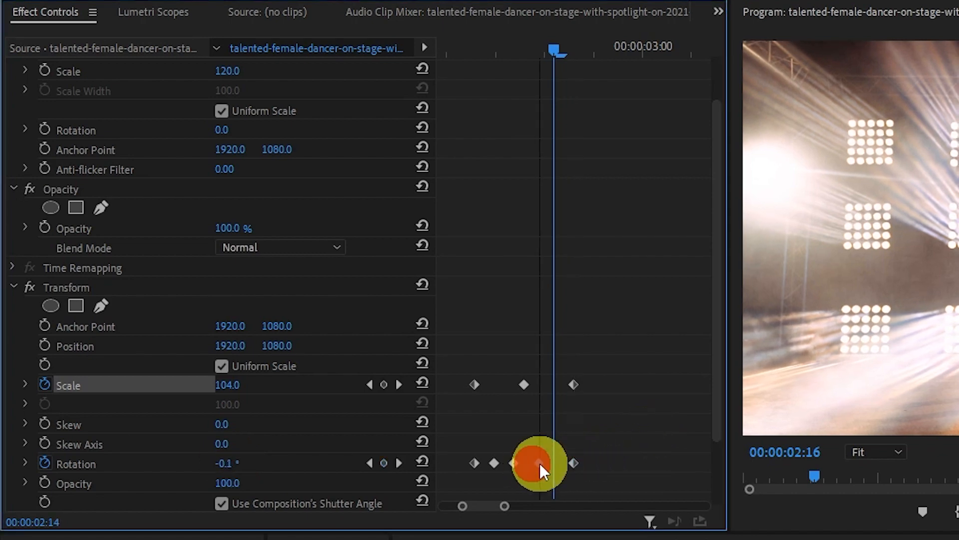
Scrub the Transform Rotation to -0.4° at the current mid-shake keyframe.
left_click_drag(539, 463, 495, 463)
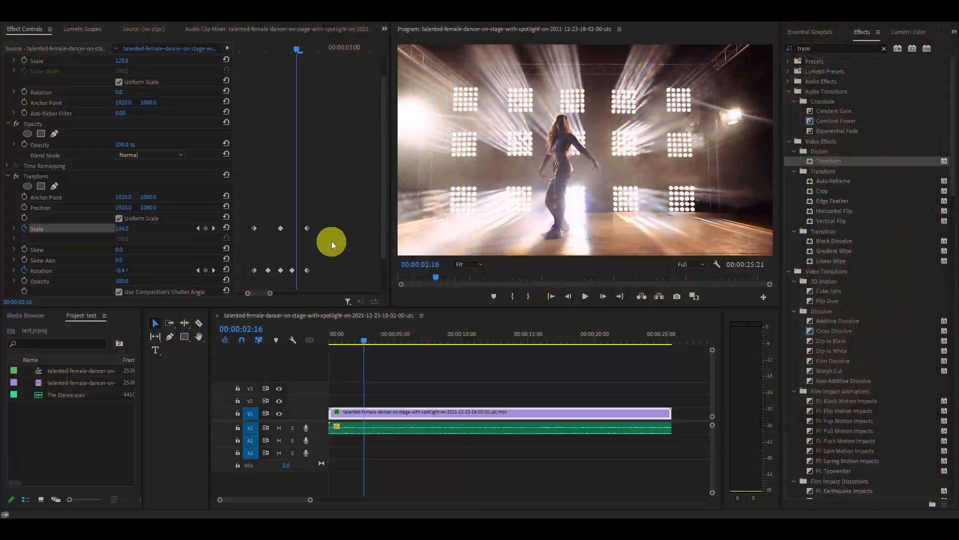
Alt-drag copies of the shake keyframes later in the clip and play back the result.
left_click_drag(330, 243, 243, 274)
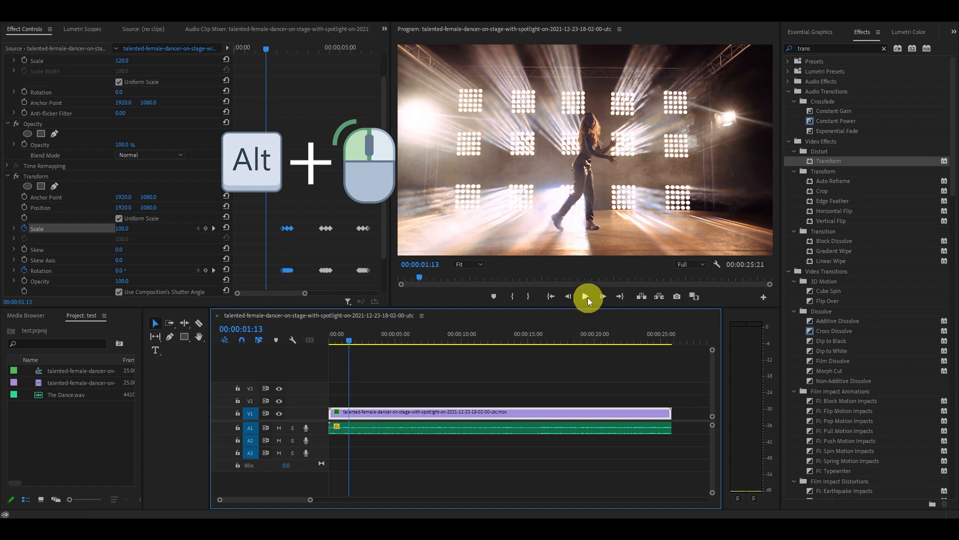
left_click(586, 296)
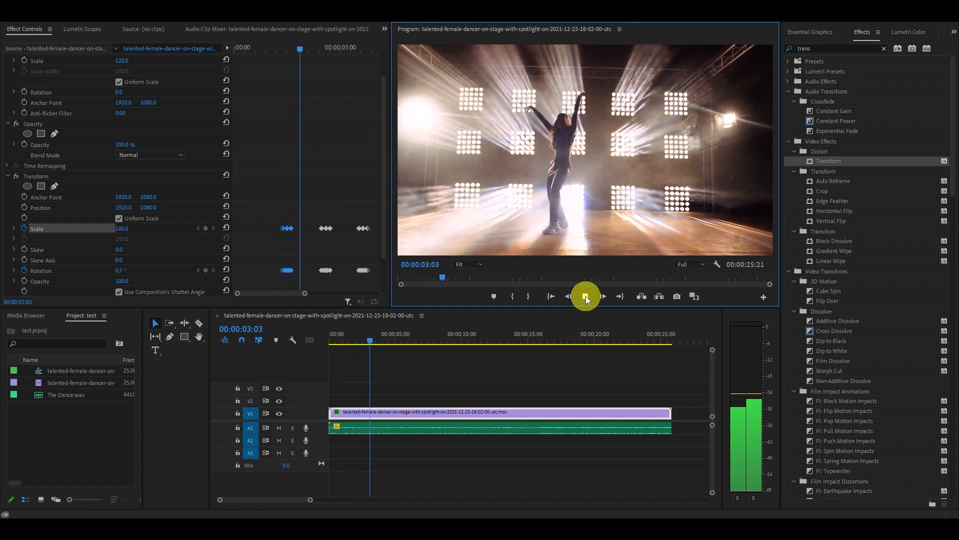